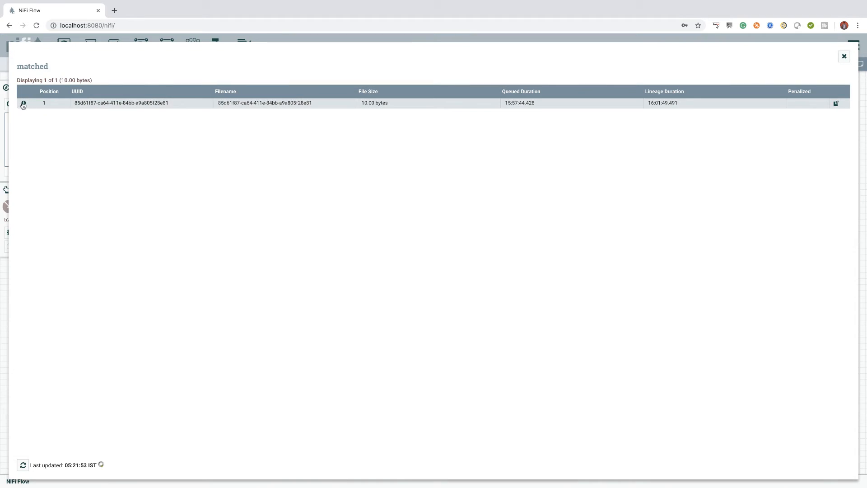
- Inspect the queued flowfile's csv attributes (a, b, c, d) and return to the canvas
left_click(23, 103)
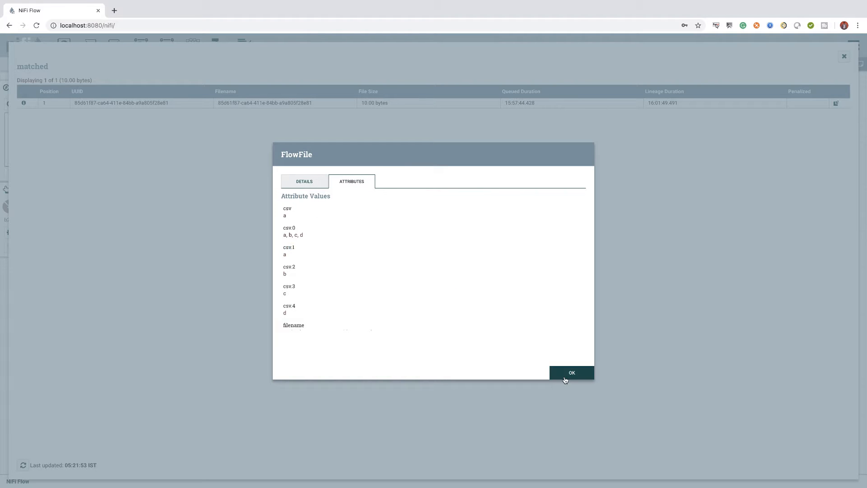
left_click(571, 372)
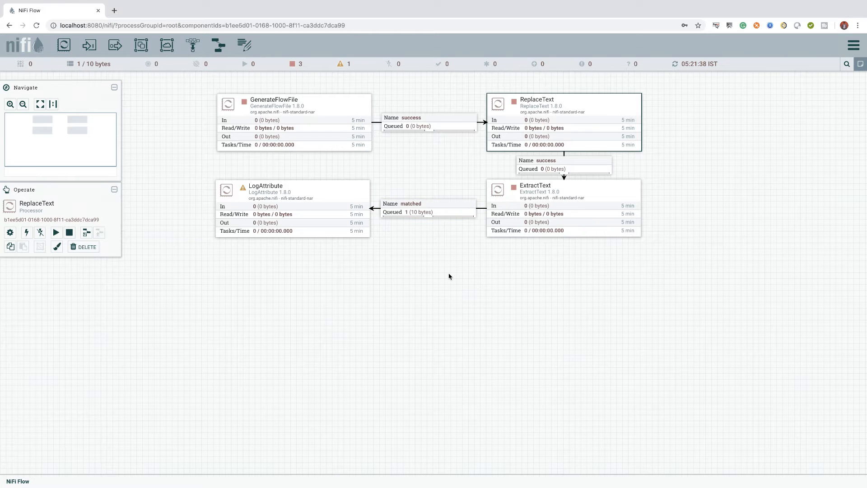
mouse_move(447, 280)
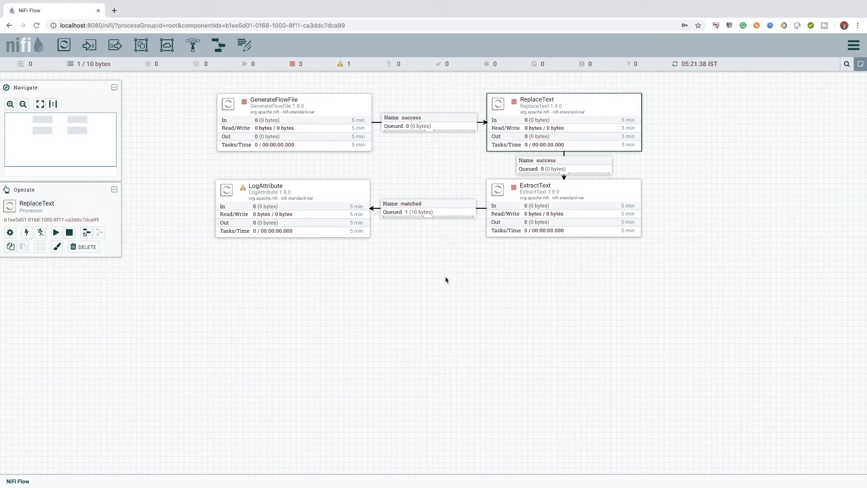
mouse_move(345, 278)
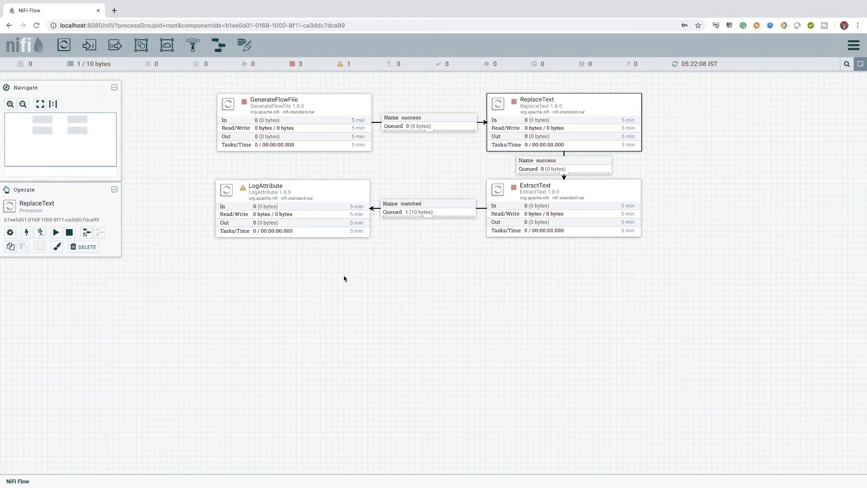
mouse_move(150, 139)
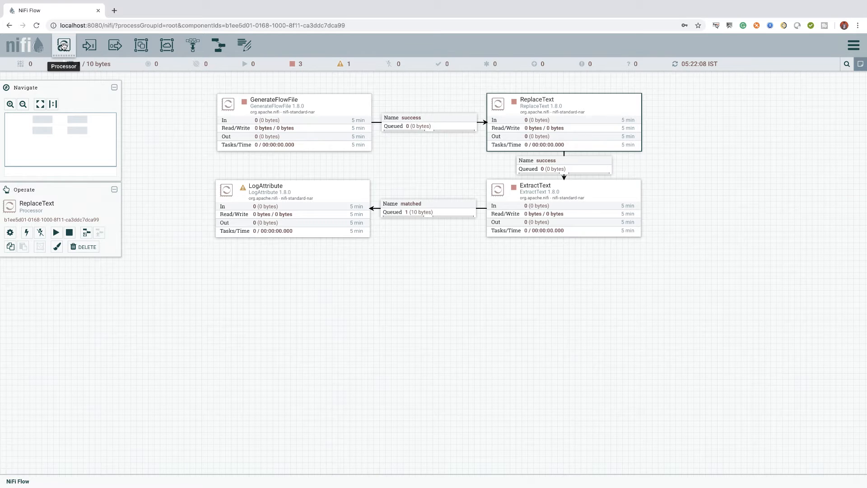
- Add a second ReplaceText processor to the canvas below ExtractText, filtering by 'repla'
left_click(64, 45)
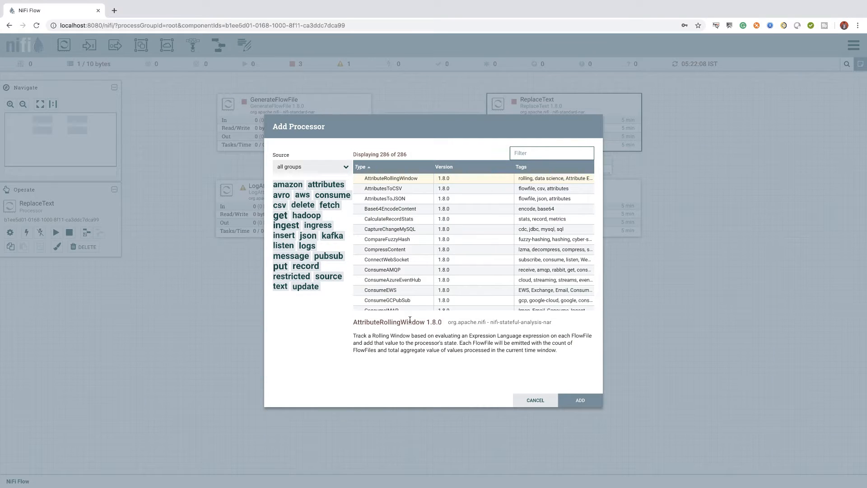
type("repla")
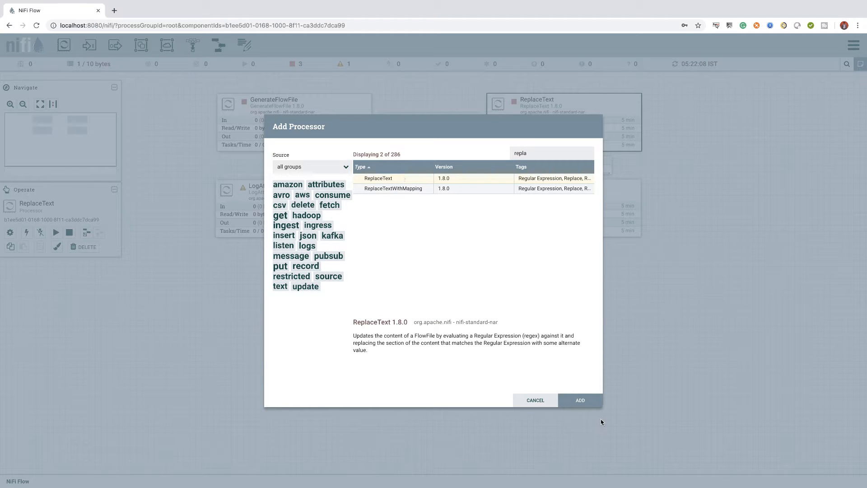
mouse_move(535, 400)
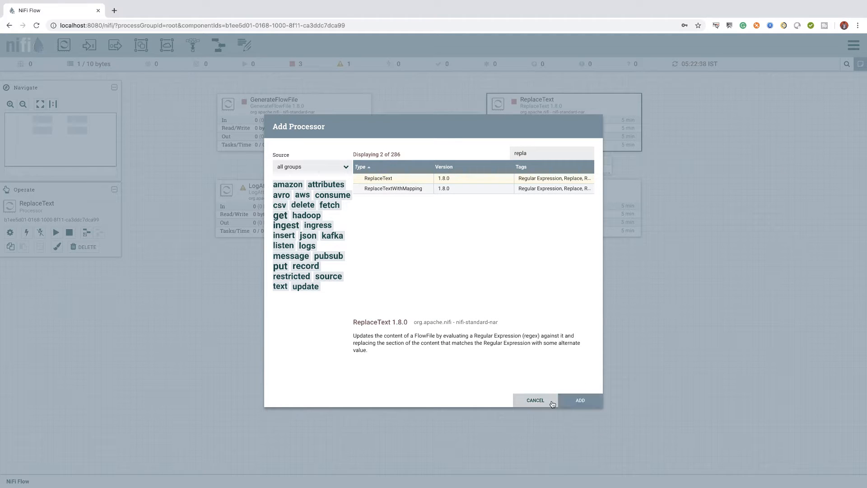
left_click(534, 400)
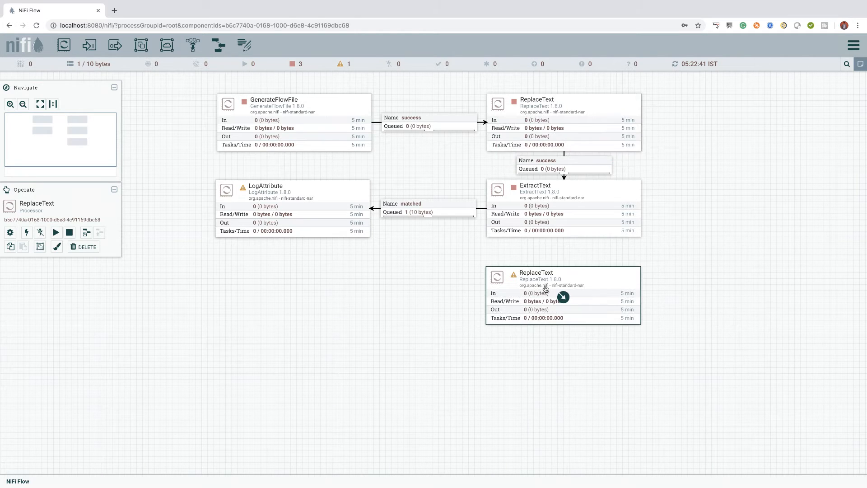
mouse_move(545, 283)
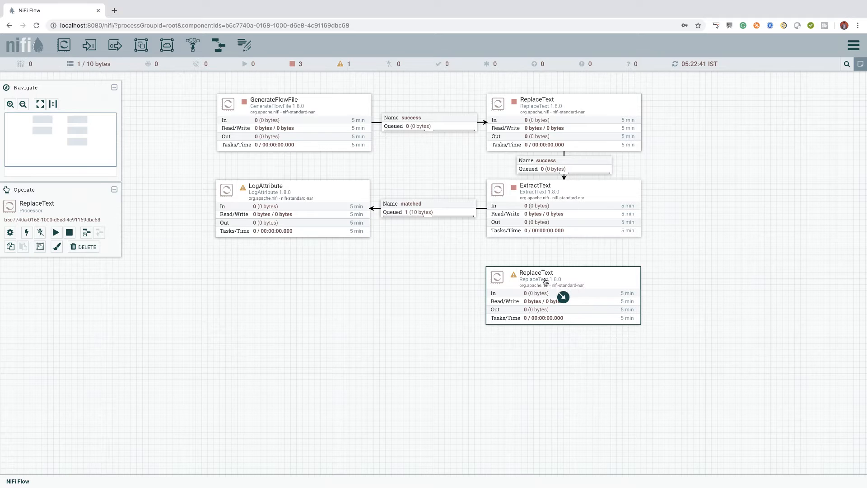
- View the new ReplaceText's properties: Search Value (?s)(^.*$), Replacement Value a, b, c, d, Always Replace
double_click(563, 293)
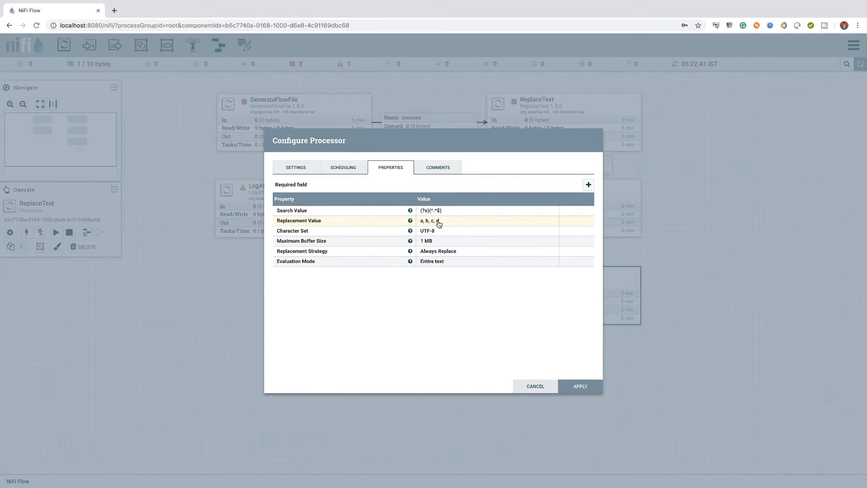
mouse_move(445, 224)
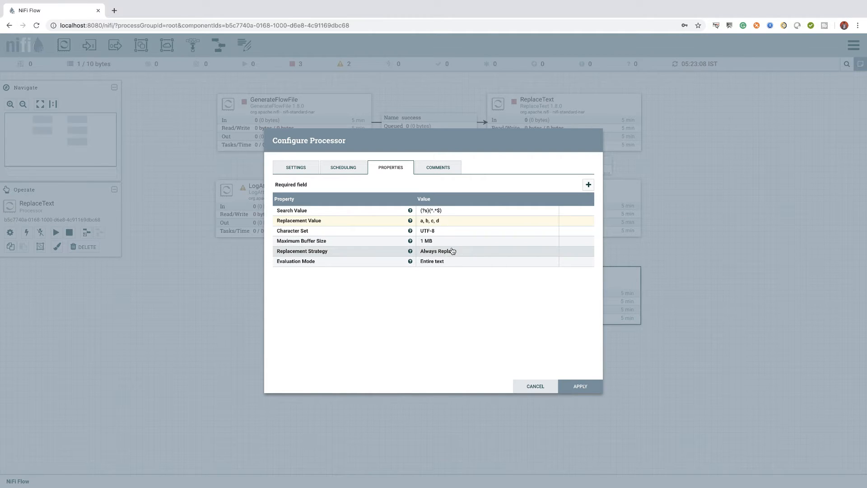
mouse_move(540, 406)
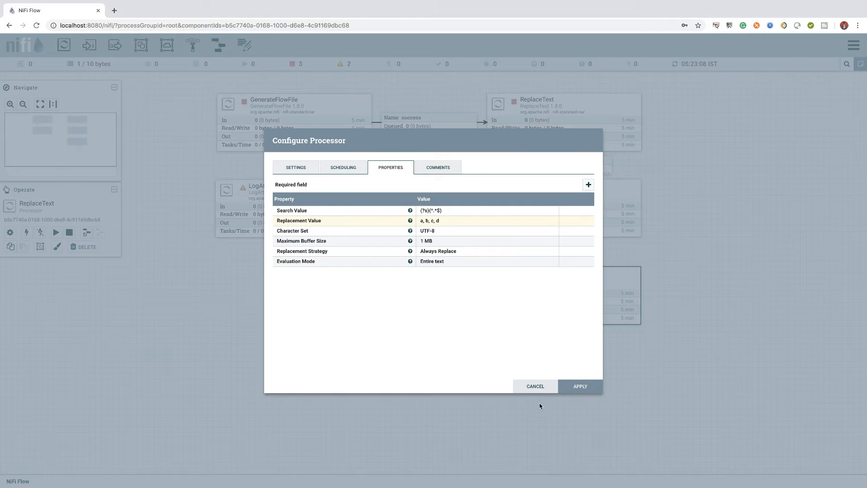
mouse_move(530, 405)
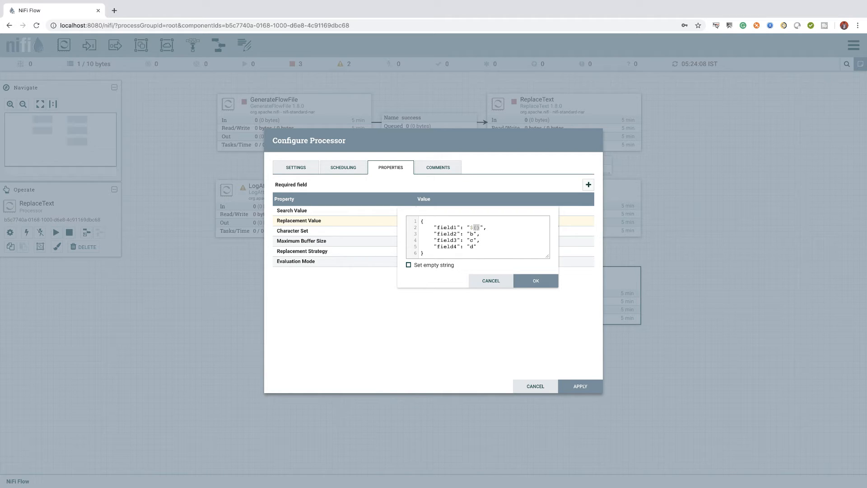
- Set Replacement Value to a JSON object mapping field1–field4 to ${csv.1}–${csv.4} and apply it
type("csv.1")
left_click(484, 246)
type("${csv.4}")
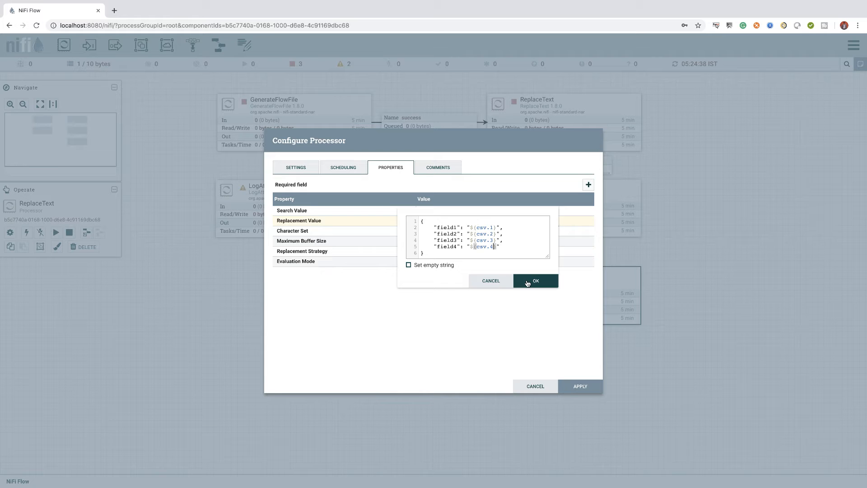
left_click(534, 280)
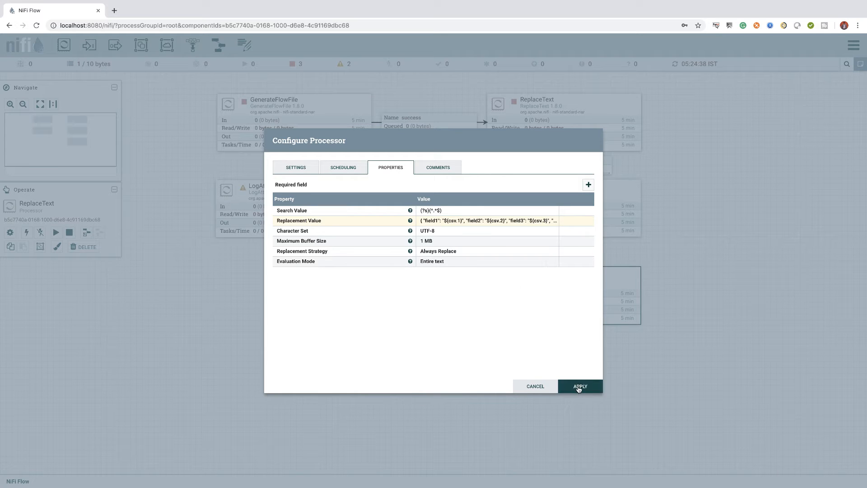
left_click(580, 385)
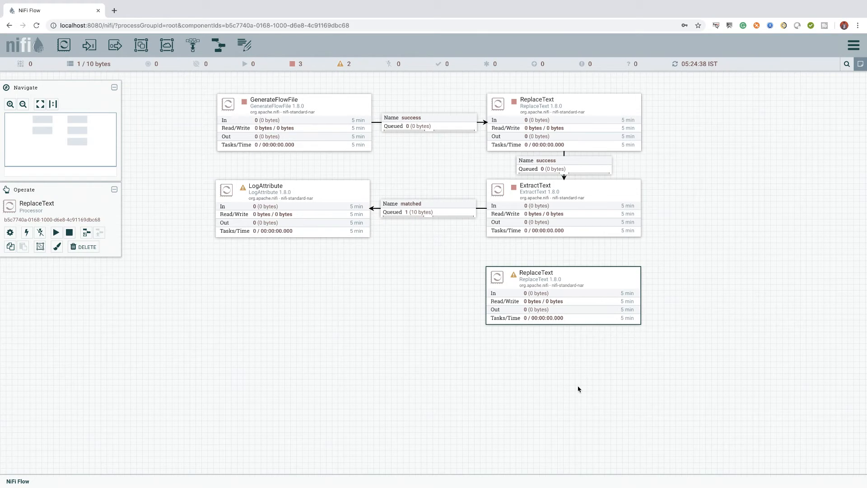
mouse_move(372, 211)
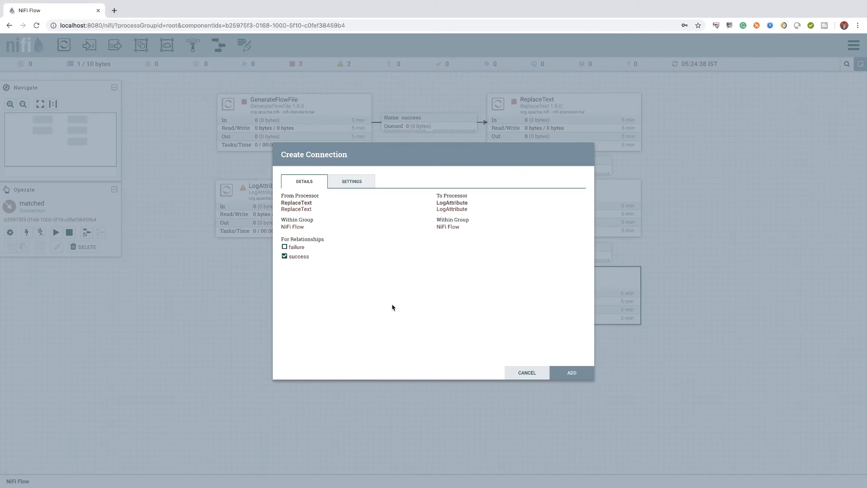
- Route matched into the new ReplaceText and its success to LogAttribute, then run it, queuing a 69-byte flowfile
left_click(571, 372)
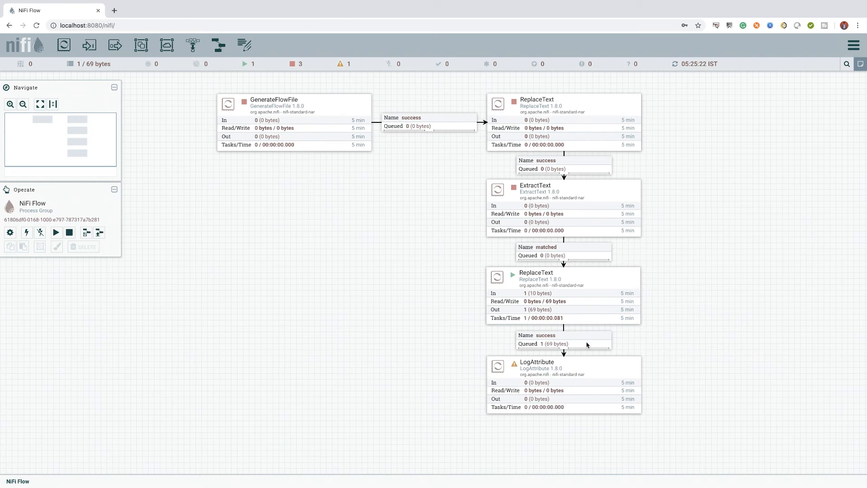
- List the success queue and confirm the 69-byte flowfile holds JSON with field1–field4 set to a, b, c, d
right_click(564, 339)
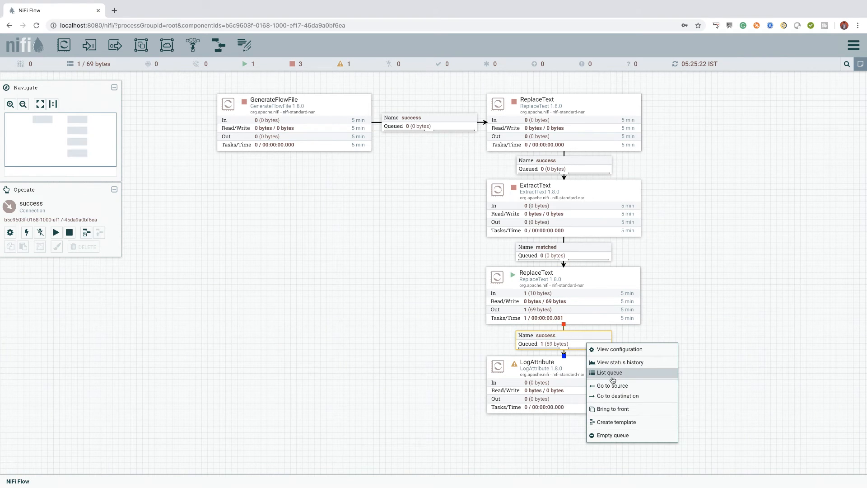
left_click(608, 372)
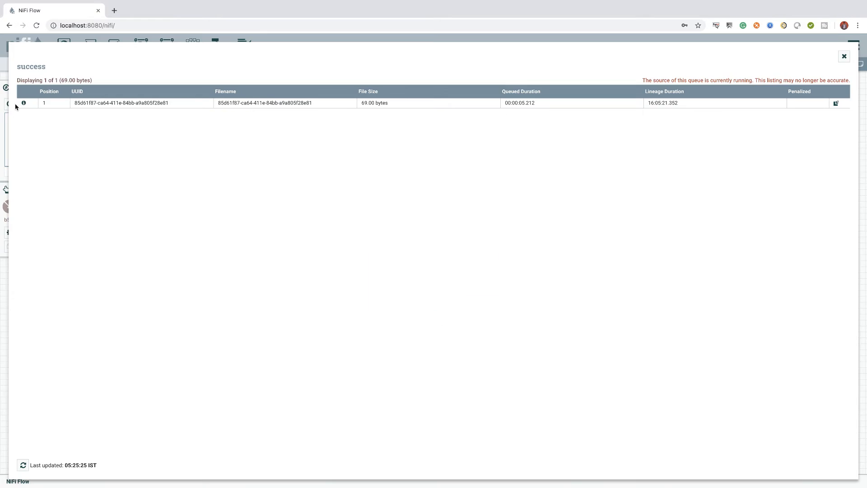
left_click(837, 103)
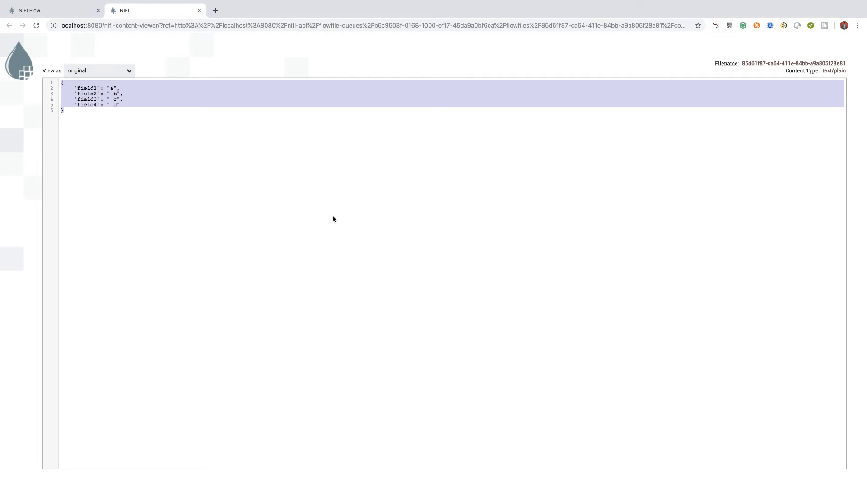
mouse_move(173, 8)
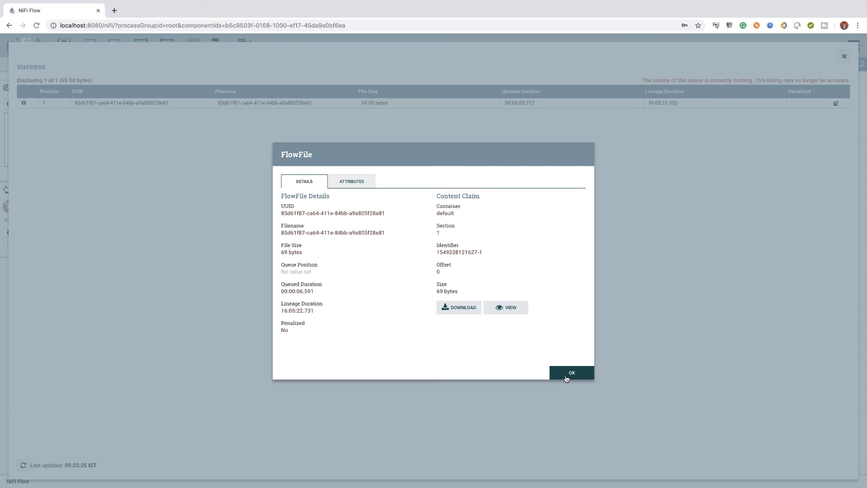
left_click(571, 373)
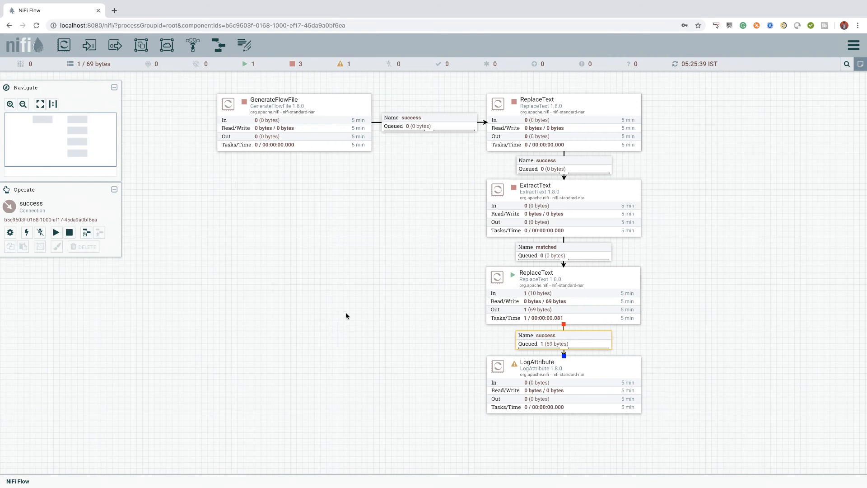
left_click(358, 369)
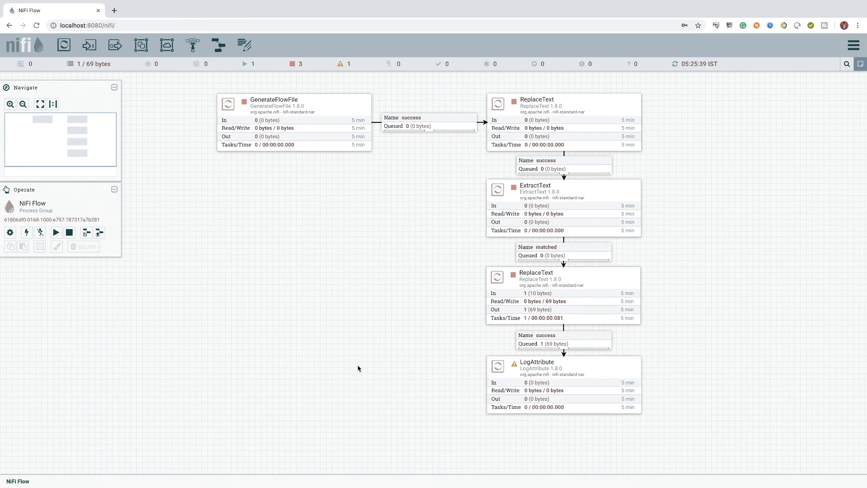
mouse_move(358, 289)
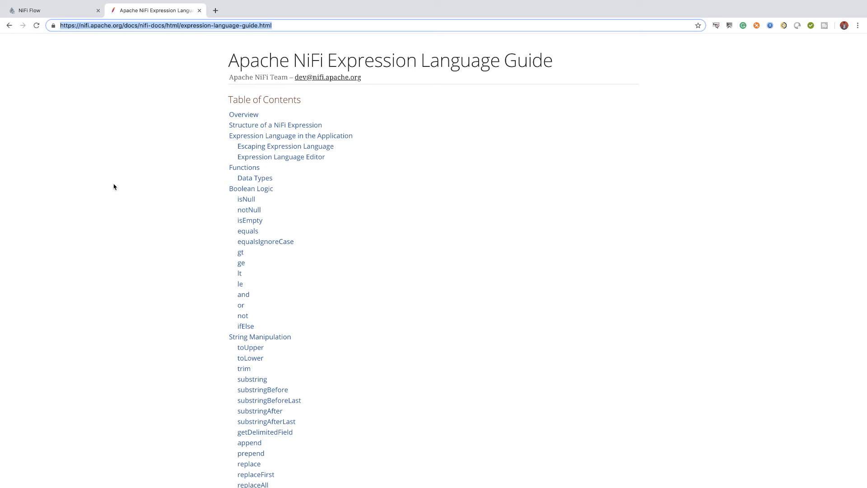
scroll("down", 3)
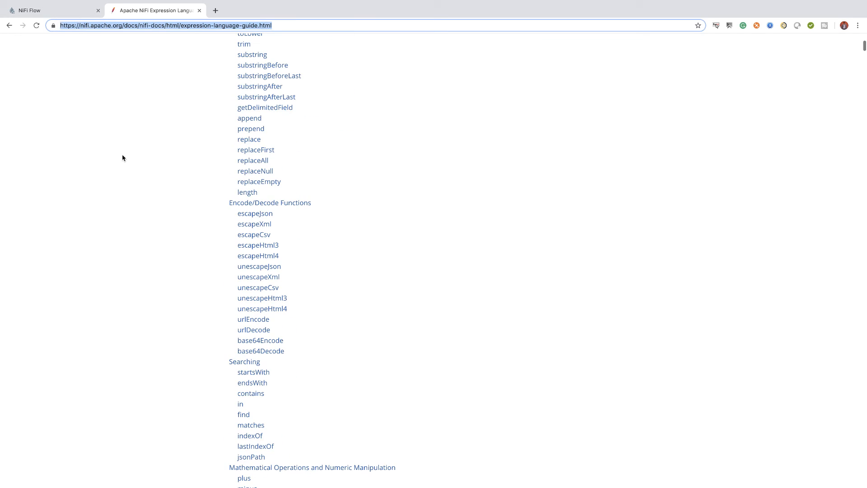
scroll("down", 3)
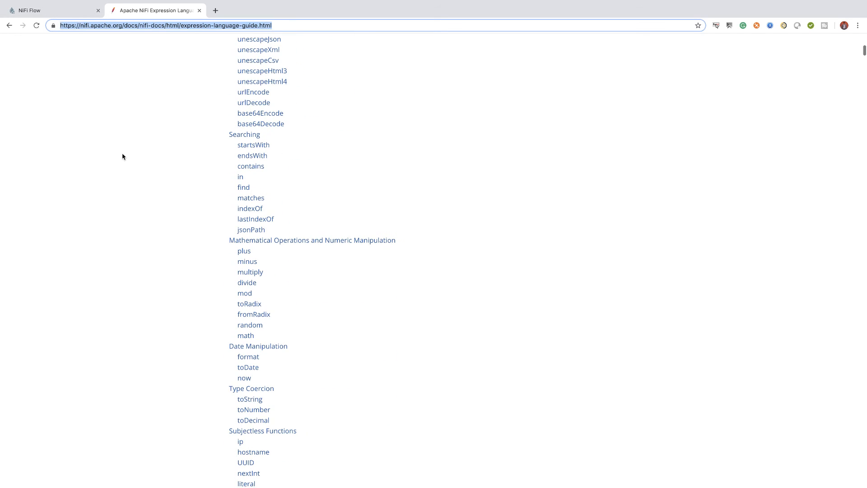
scroll("down", 3)
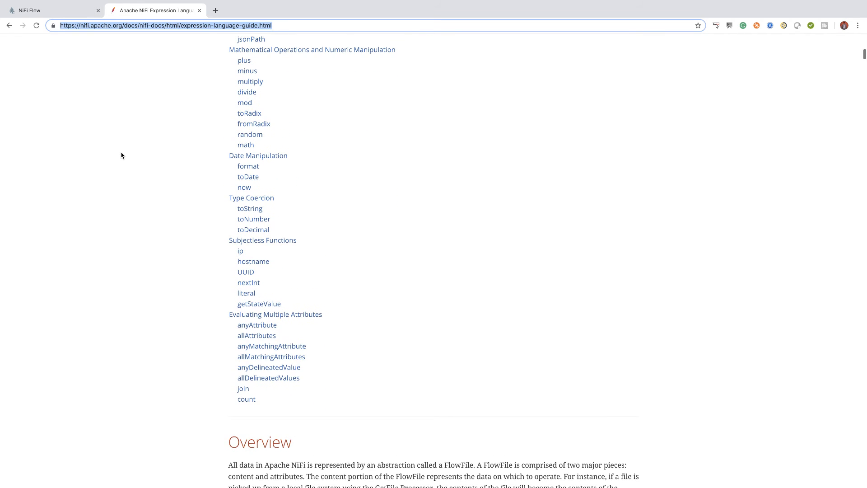
scroll("up", 3)
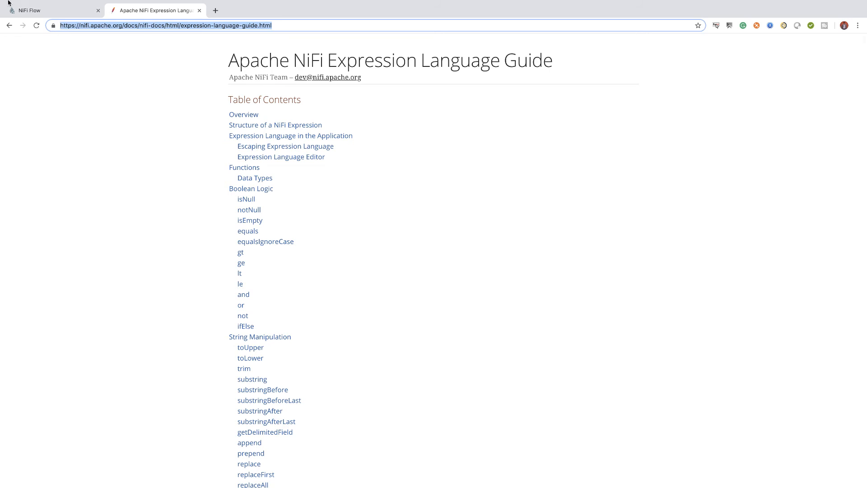